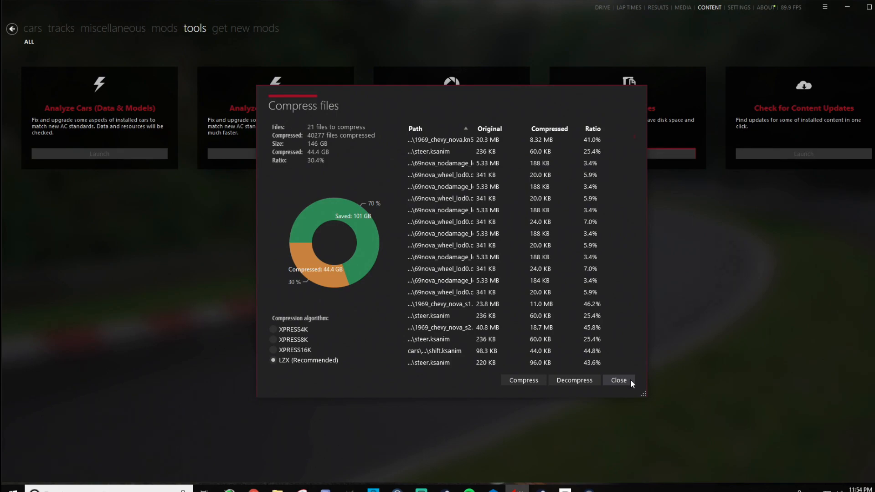
{"action": "mouse_move", "coordinate": [551, 342]}
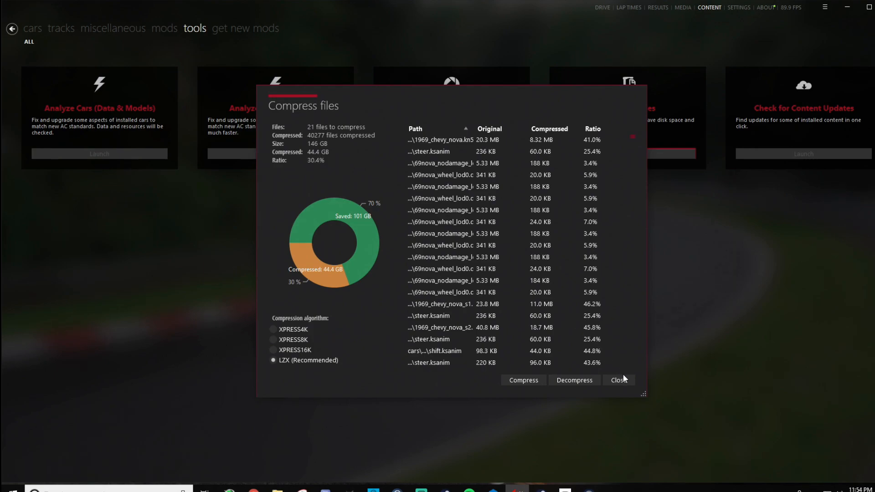
Step: Close the 146 GB to 44.4 GB compression summary and reopen the Compress Files tool
{"action": "left_click", "coordinate": [620, 380]}
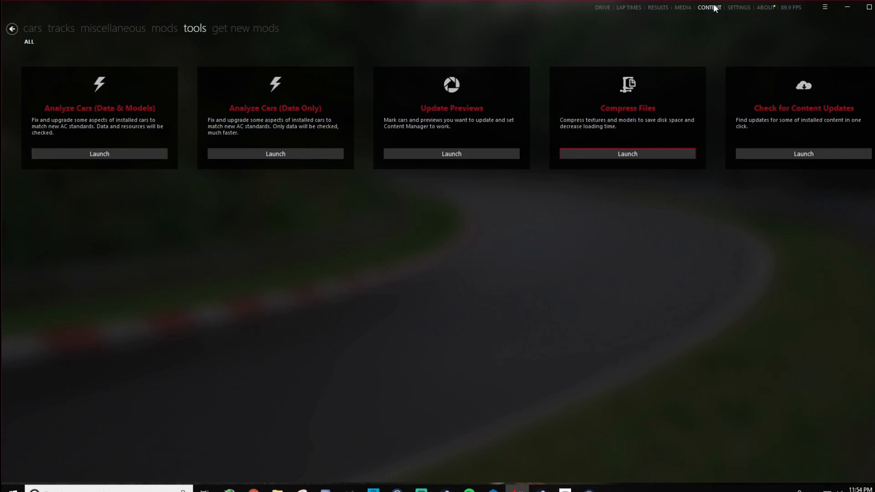
{"action": "mouse_move", "coordinate": [693, 170]}
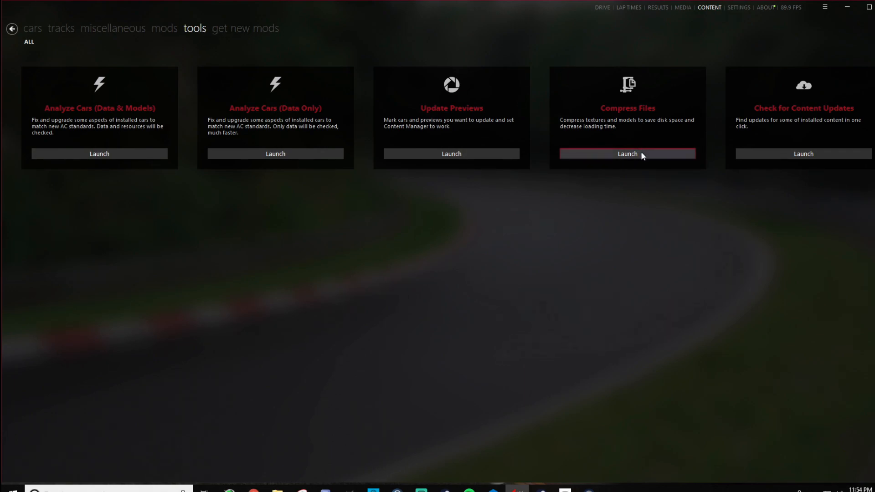
{"action": "left_click", "coordinate": [628, 154]}
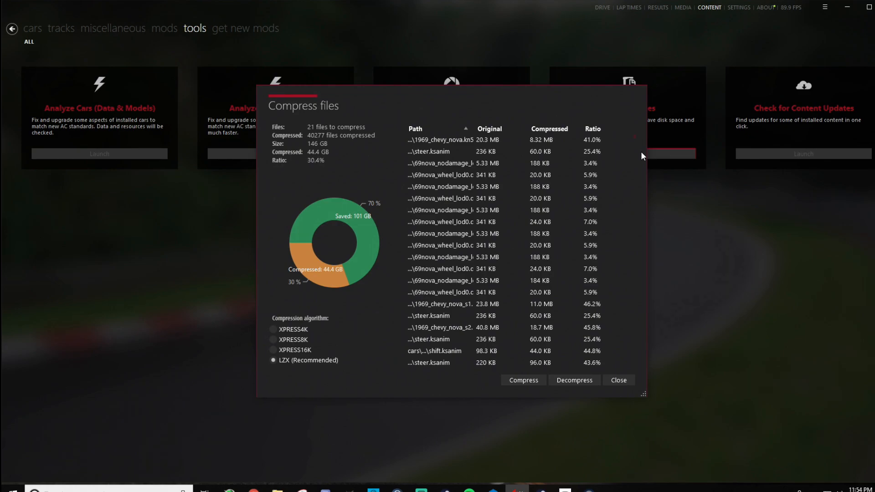
{"action": "mouse_move", "coordinate": [635, 181]}
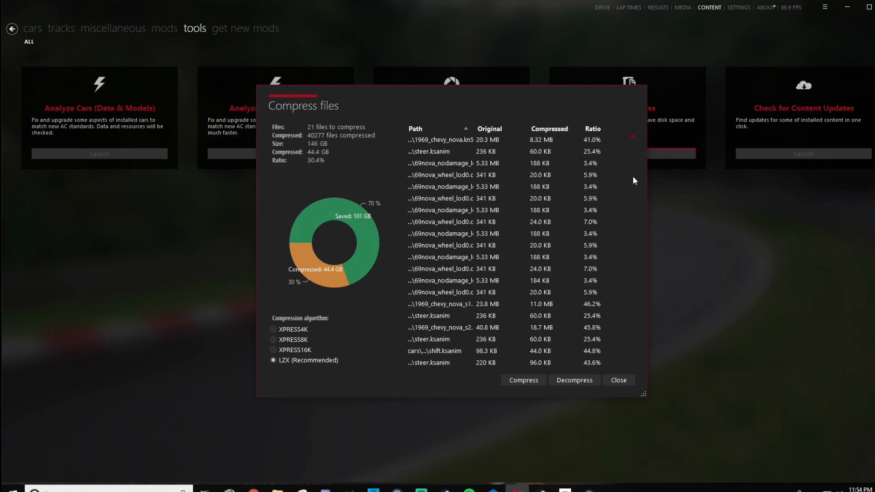